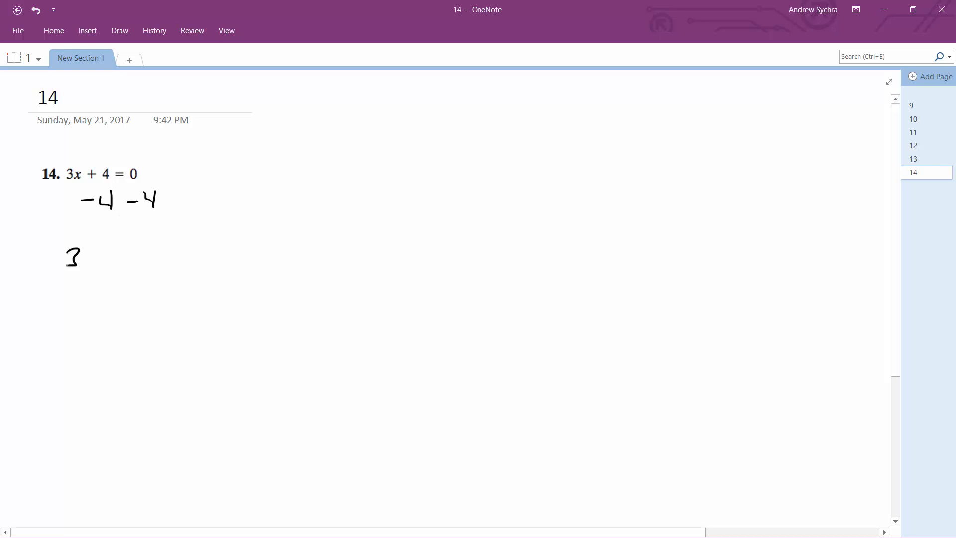
# Step: Handwrite 3x = -4 with both sides divided by 3, then x = -4/3 below
pyautogui.moveTo(82, 256); pyautogui.dragTo(122, 256)
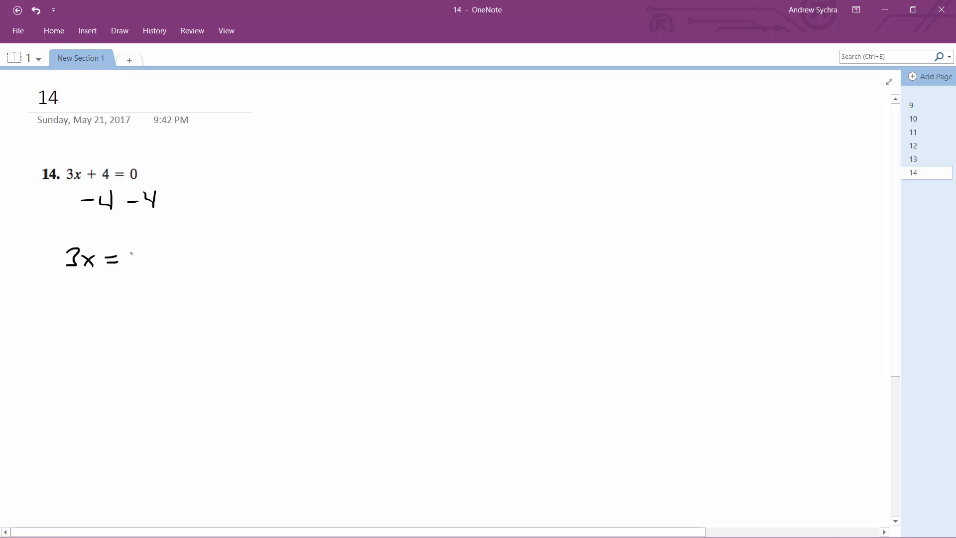
pyautogui.moveTo(131, 253); pyautogui.dragTo(165, 250)
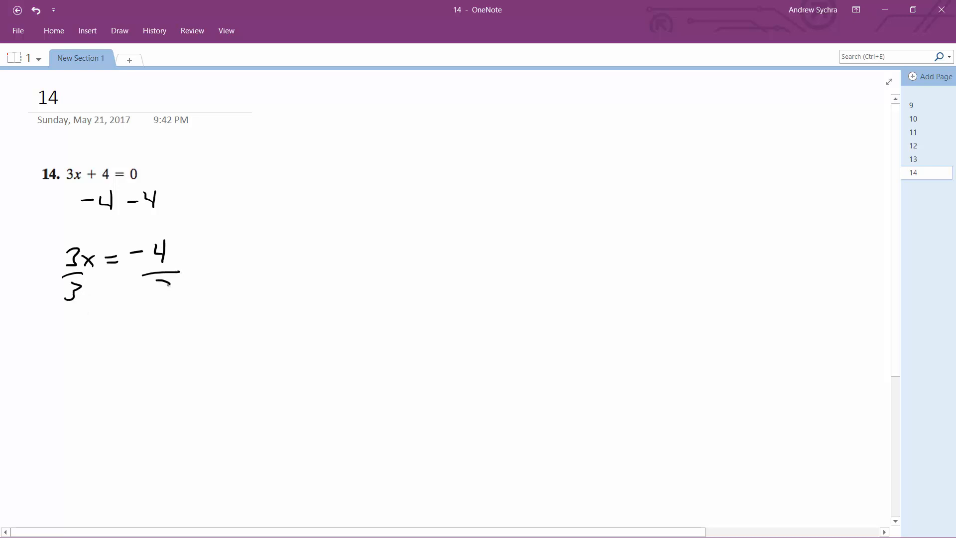
pyautogui.moveTo(76, 339); pyautogui.dragTo(131, 339)
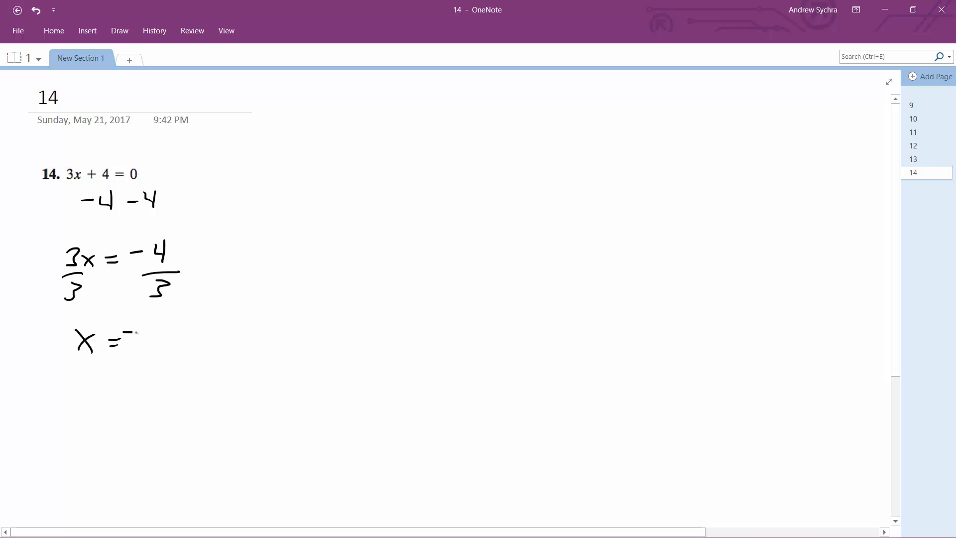
pyautogui.moveTo(147, 324); pyautogui.dragTo(158, 364)
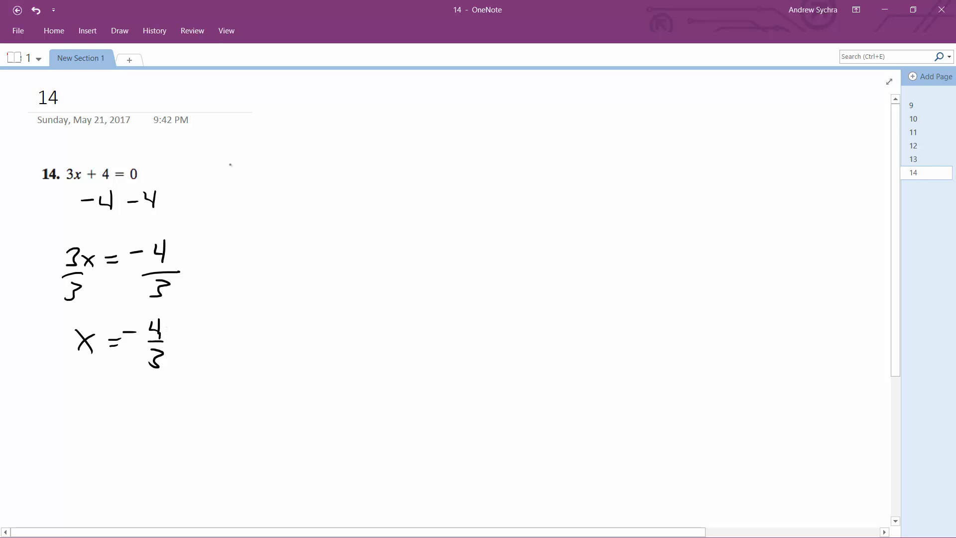
pyautogui.moveTo(235, 174); pyautogui.dragTo(250, 156)
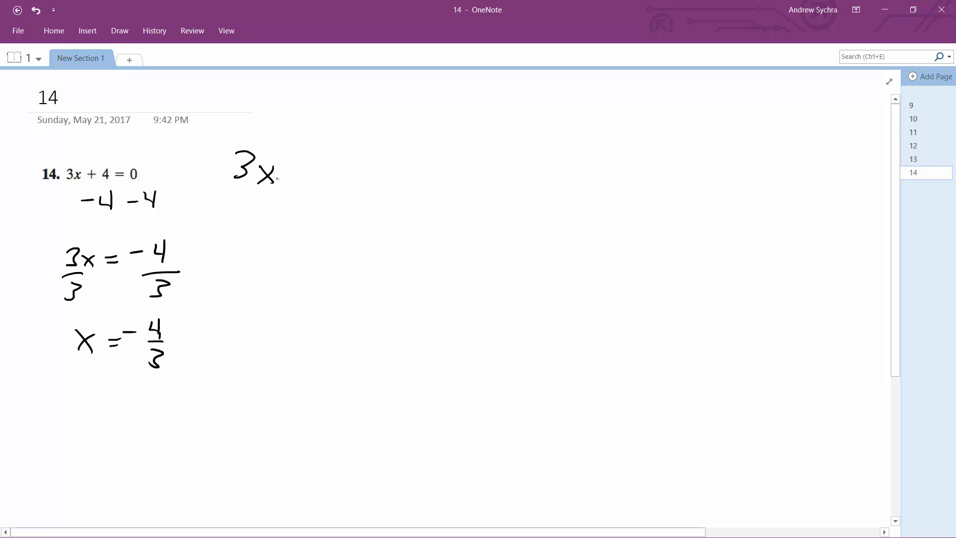
# Step: Ink the check 3x + 4 as 3·(-4/3) + 4 = 0, crossing out the 3s
pyautogui.moveTo(293, 165); pyautogui.dragTo(350, 171)
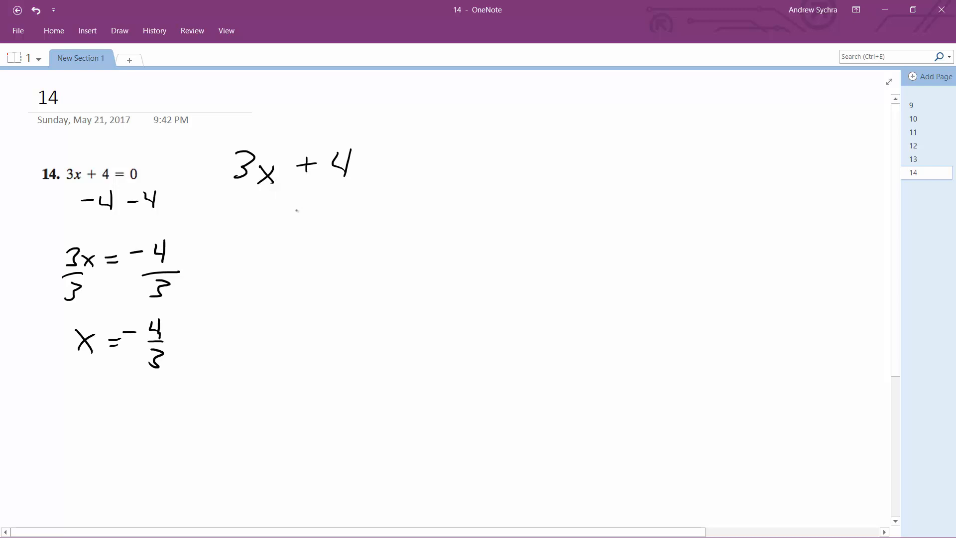
pyautogui.moveTo(253, 222); pyautogui.dragTo(323, 217)
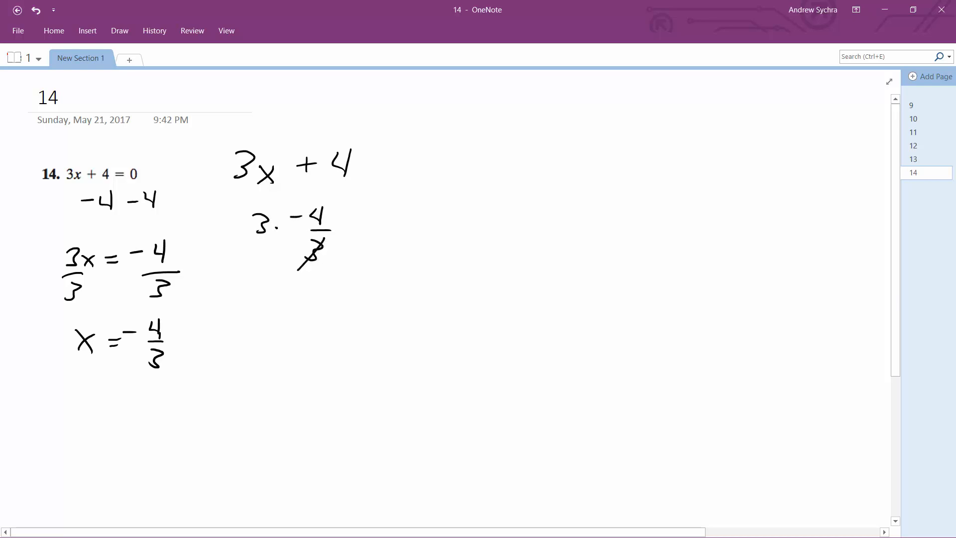
pyautogui.moveTo(238, 256); pyautogui.dragTo(268, 210)
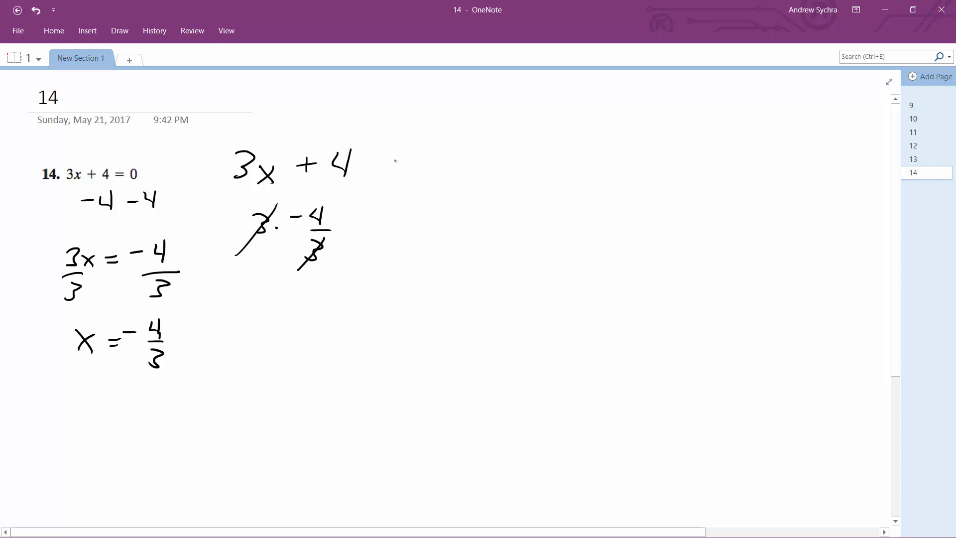
pyautogui.moveTo(353, 220); pyautogui.dragTo(406, 210)
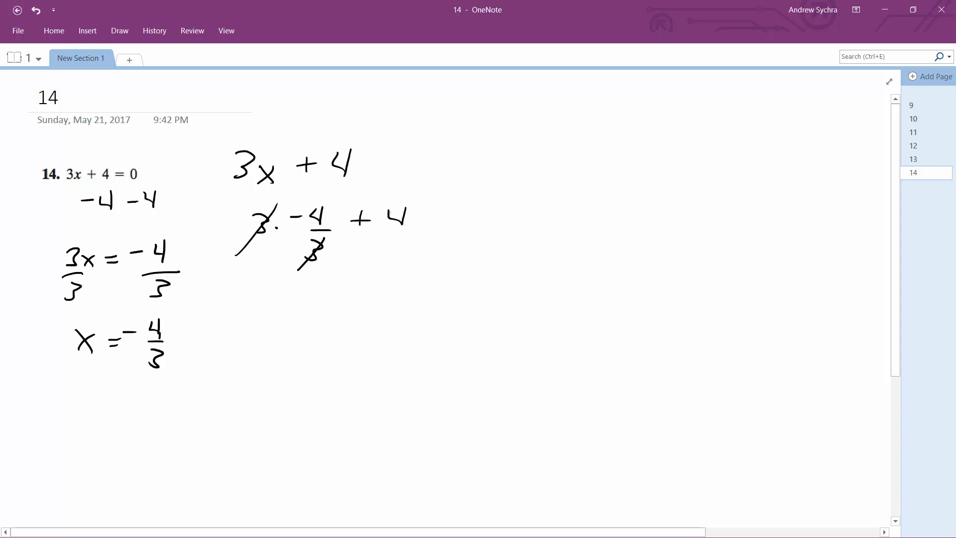
pyautogui.moveTo(424, 219); pyautogui.dragTo(473, 219)
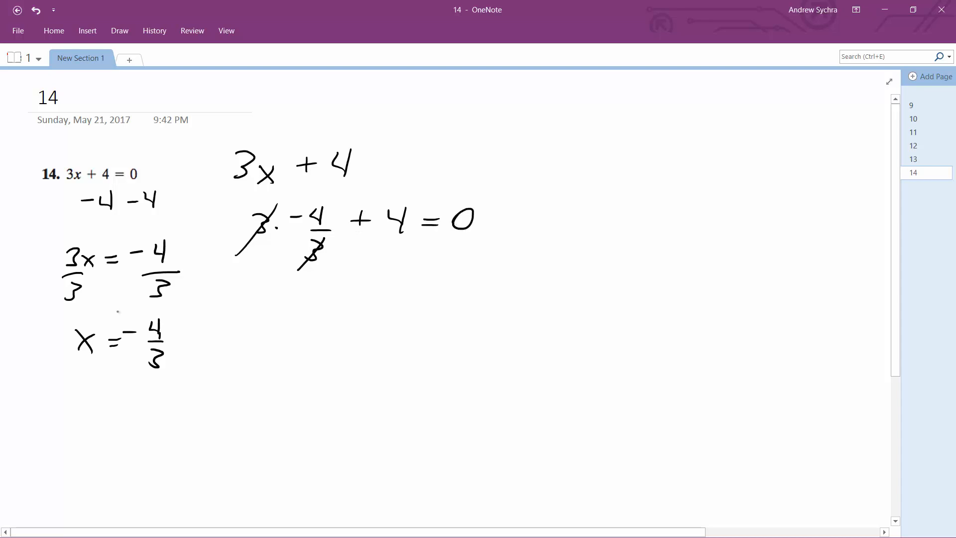